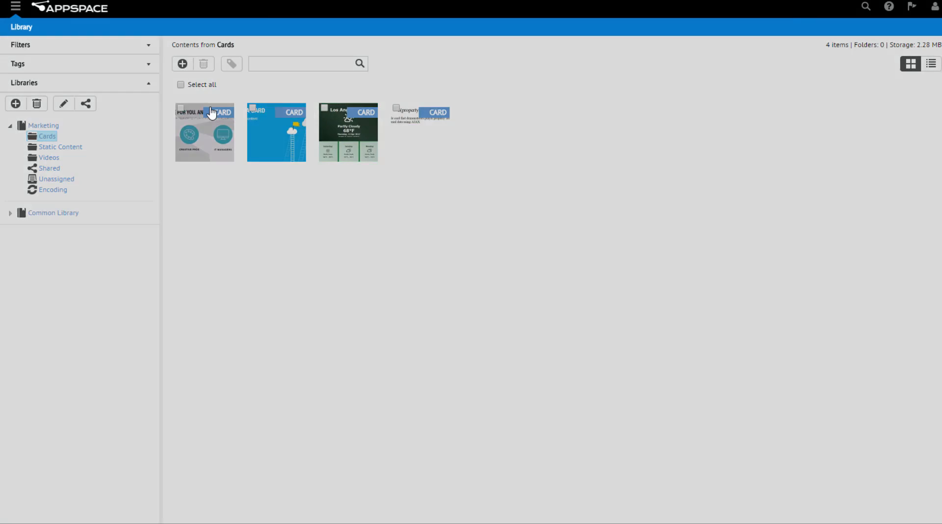
- Start a new card from the Web View template in the Cards library
left_click(182, 63)
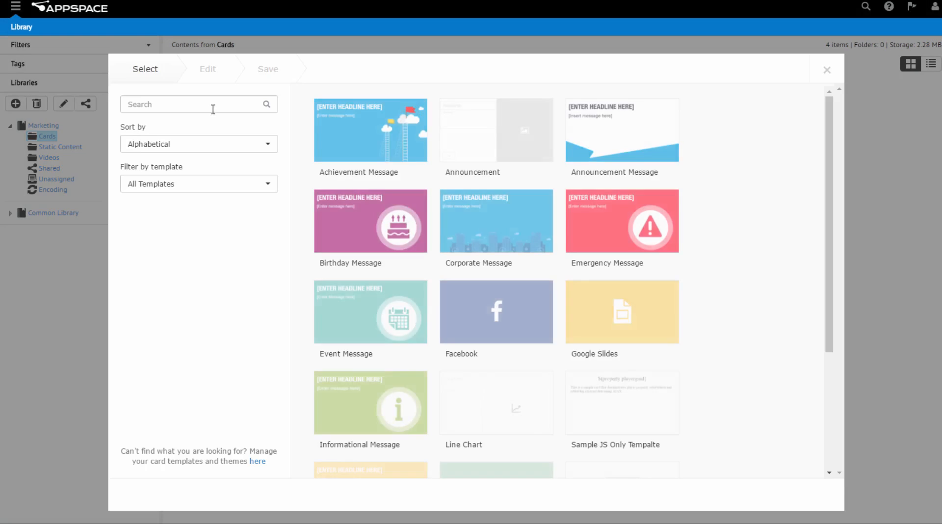
left_click(198, 184)
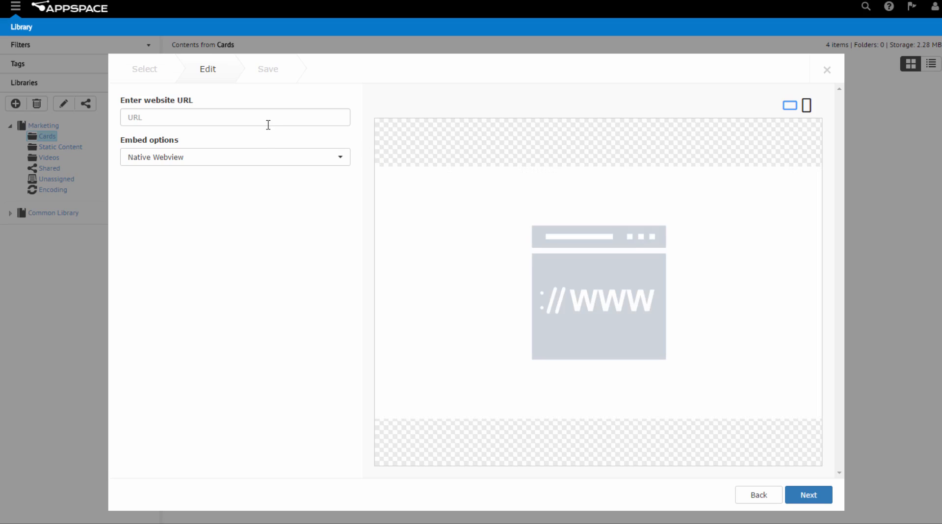
left_click(807, 495)
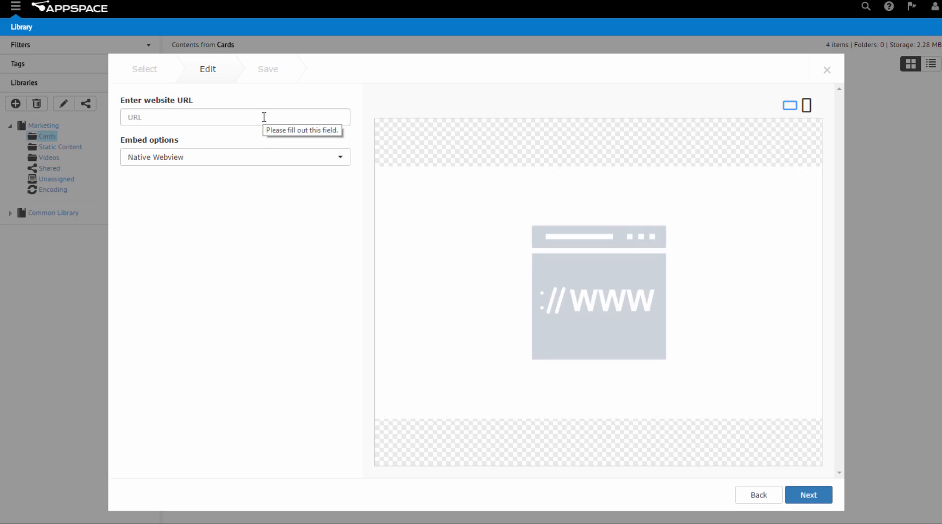
type("www.appspace.com")
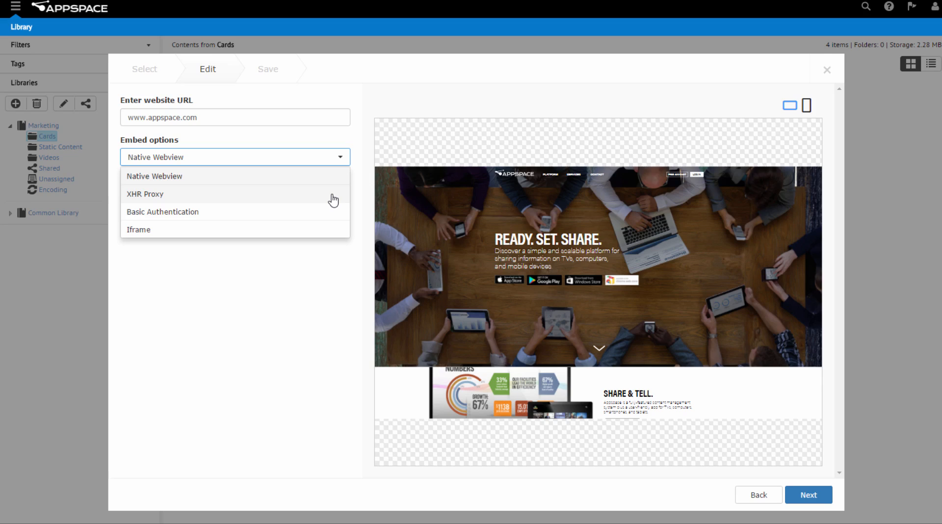
left_click(145, 193)
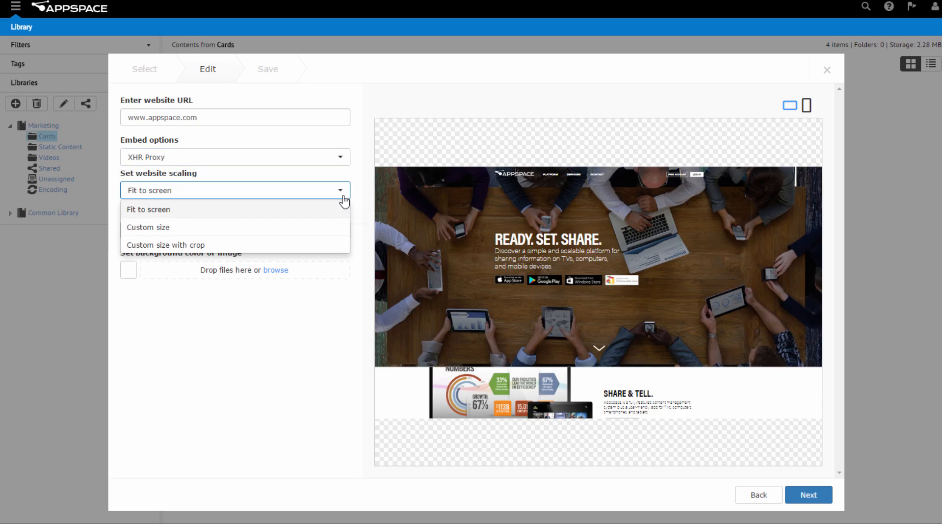
- Choose Custom size with crop scaling at 1920×1080 resolution
left_click(165, 244)
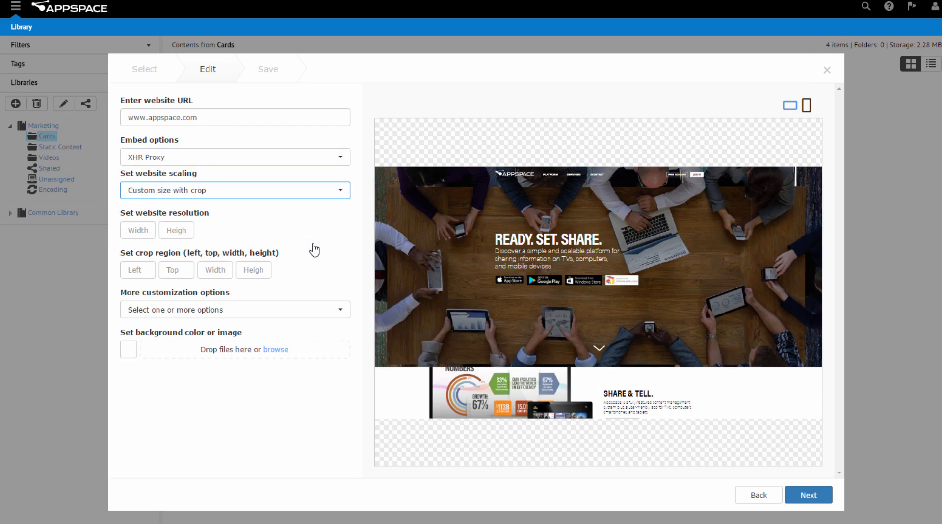
mouse_move(291, 251)
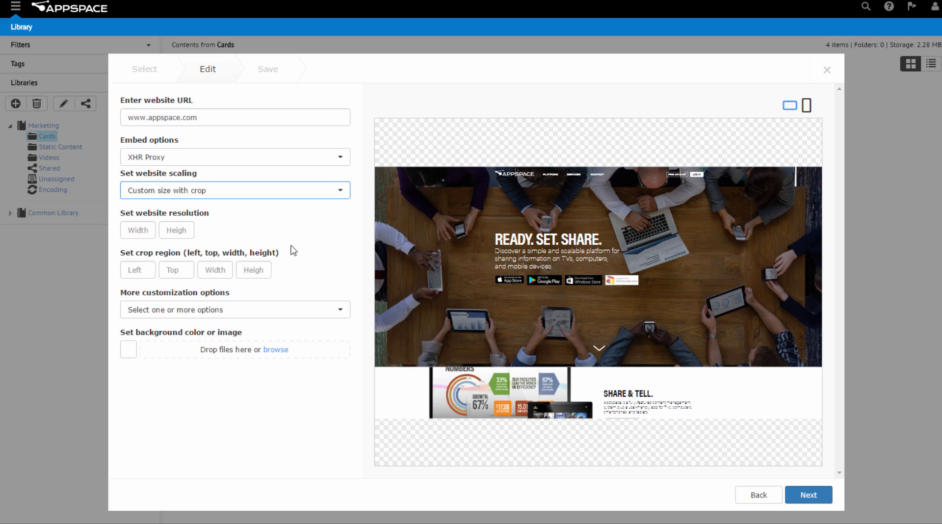
left_click(137, 229)
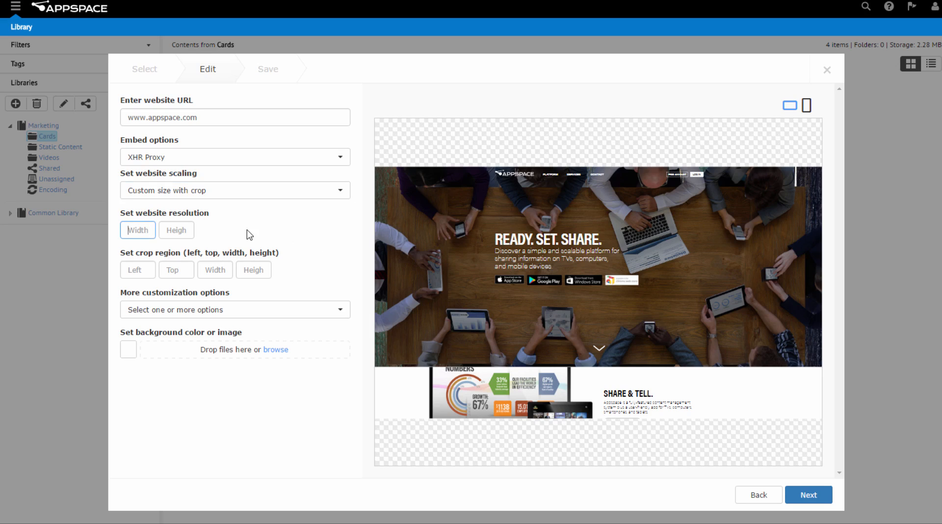
type("1920")
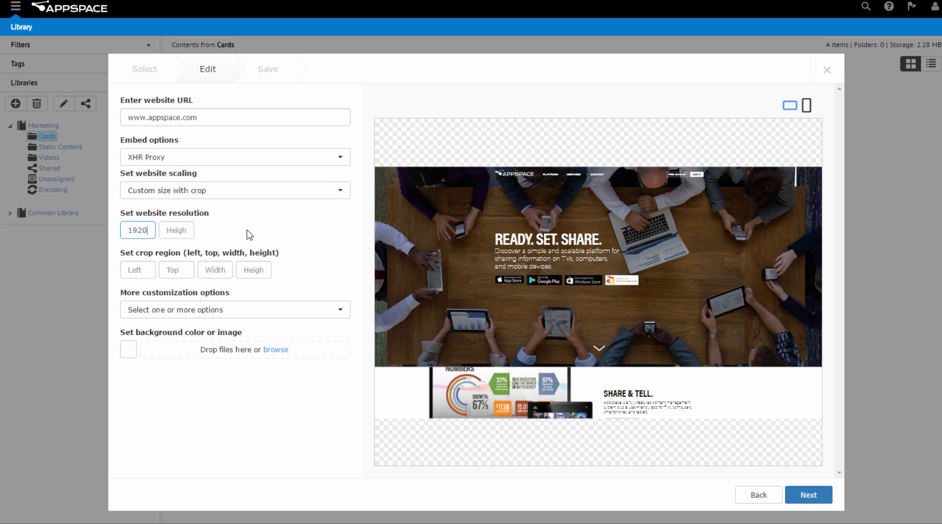
type("1080")
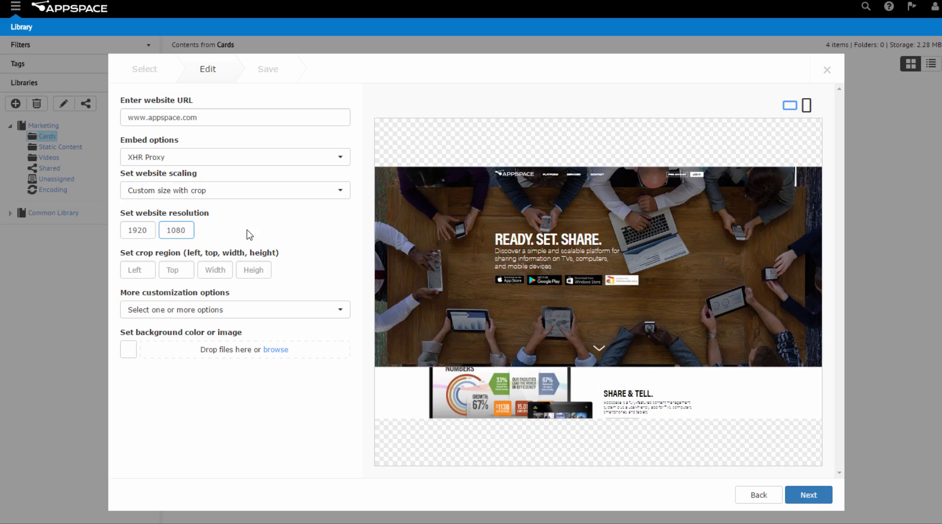
- Set the crop region to left 450, top 260, width 800, height 260
left_click(138, 269)
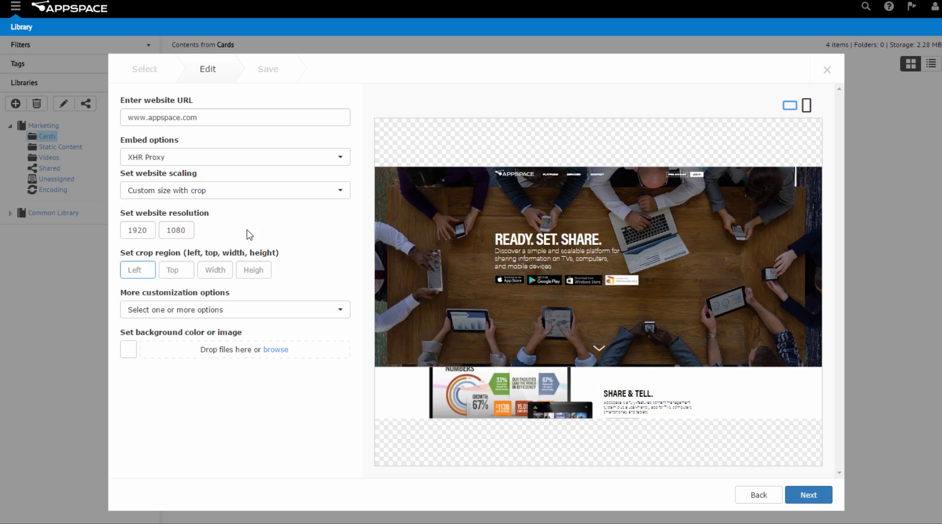
type("450")
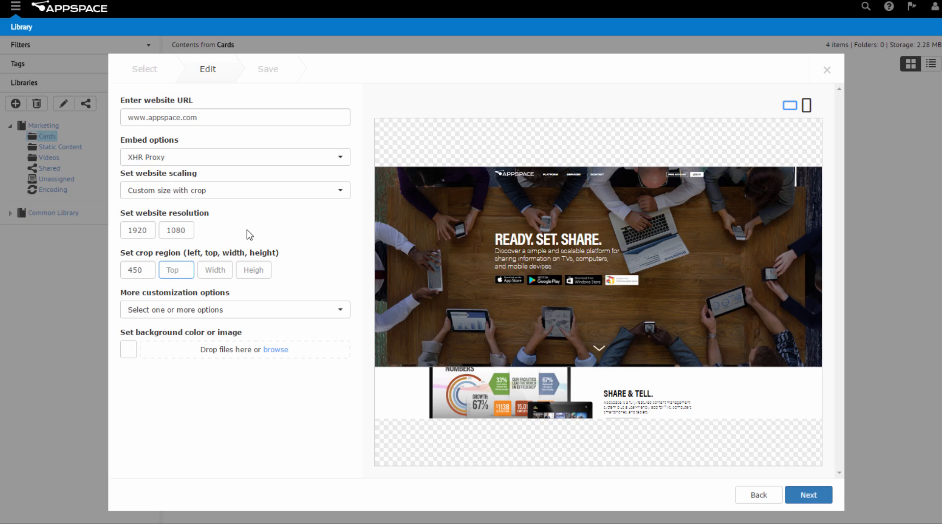
type("260")
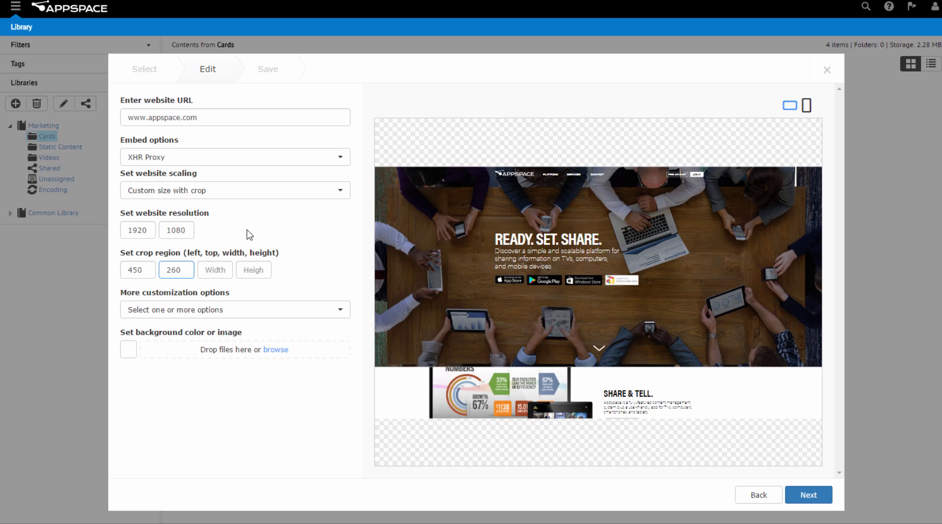
type("800")
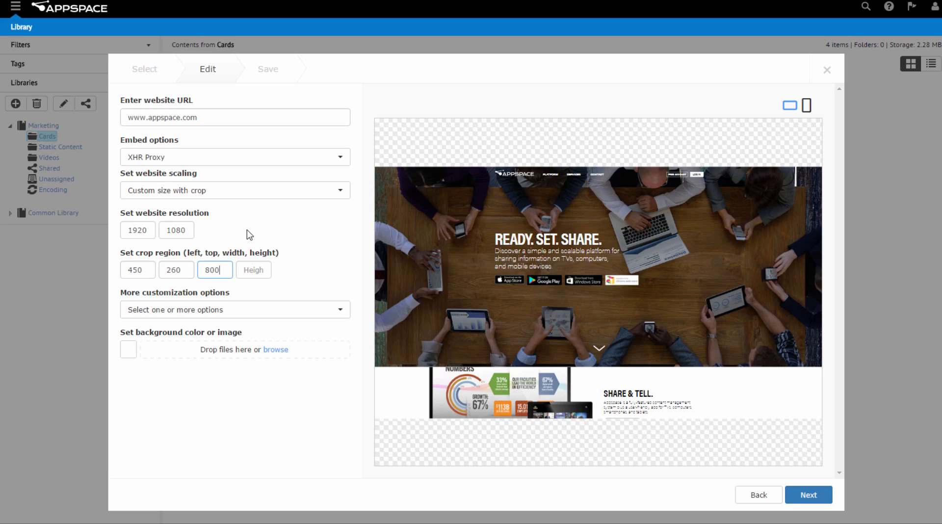
type("260")
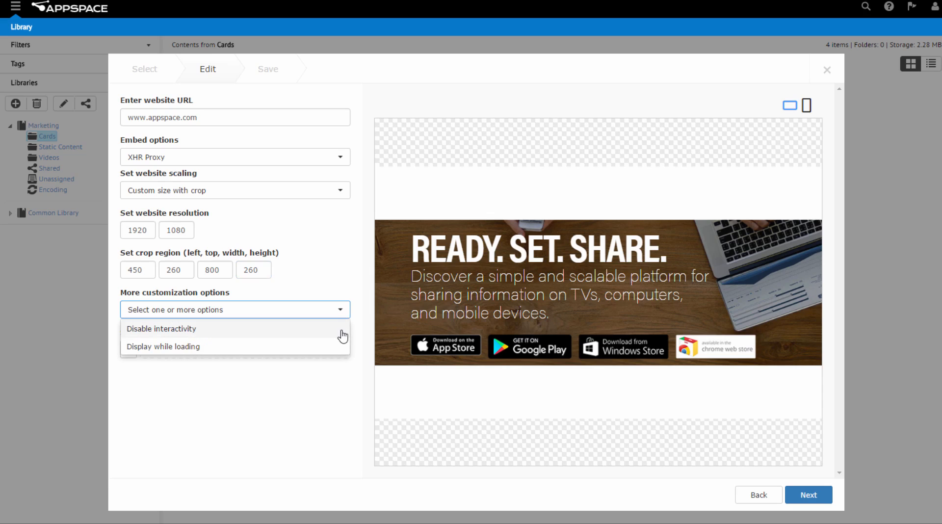
- Disable interactivity under More customization options
left_click(161, 329)
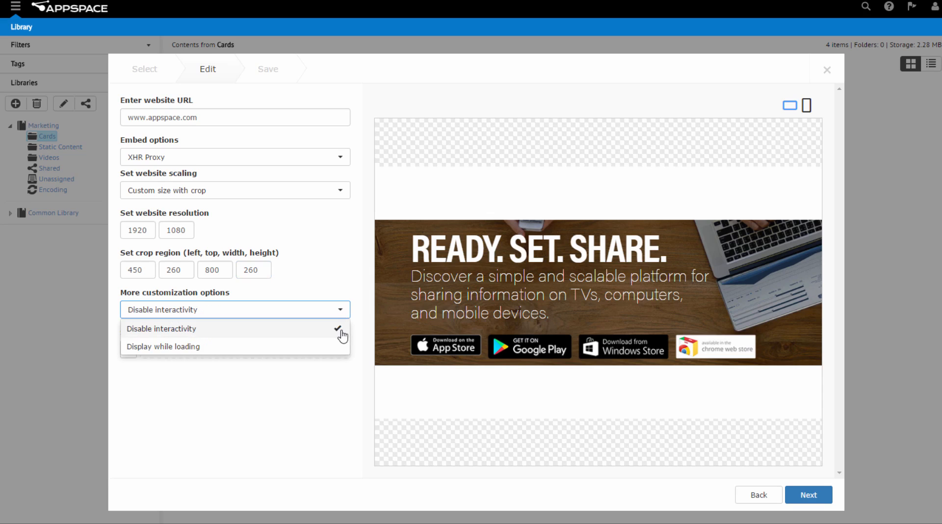
mouse_move(363, 322)
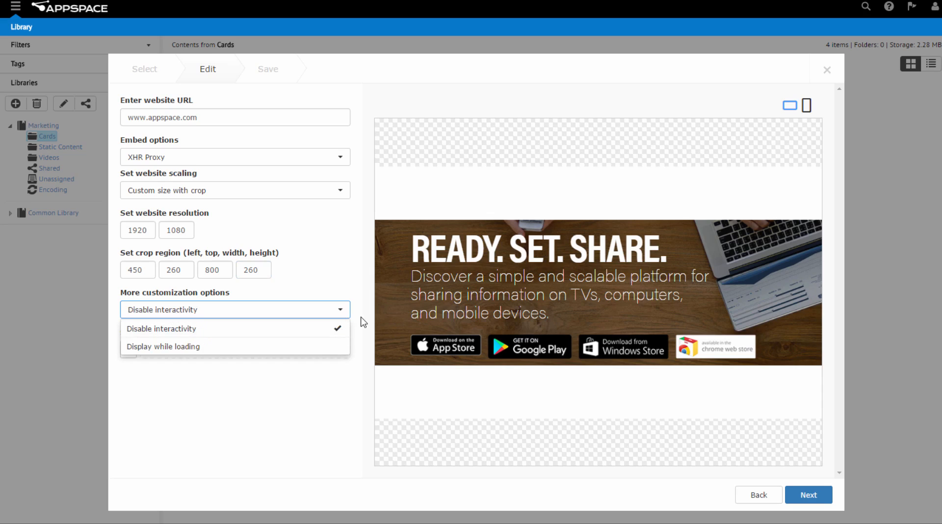
left_click(160, 329)
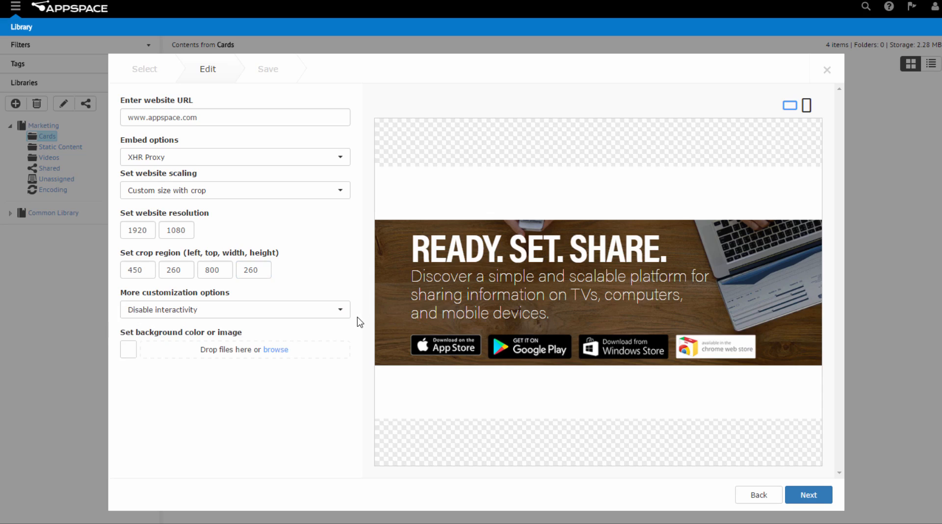
- Give the card a vivid blue background colour (#423ef0)
left_click(128, 349)
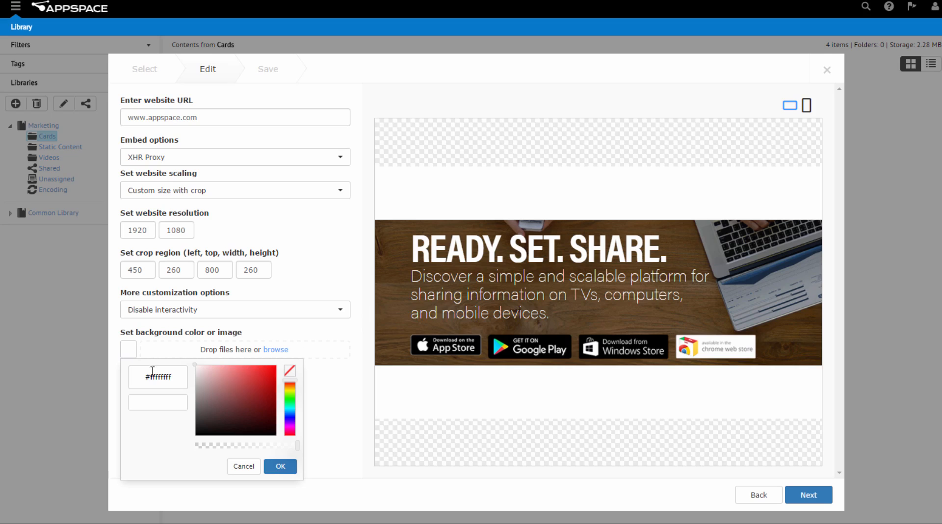
left_click(290, 421)
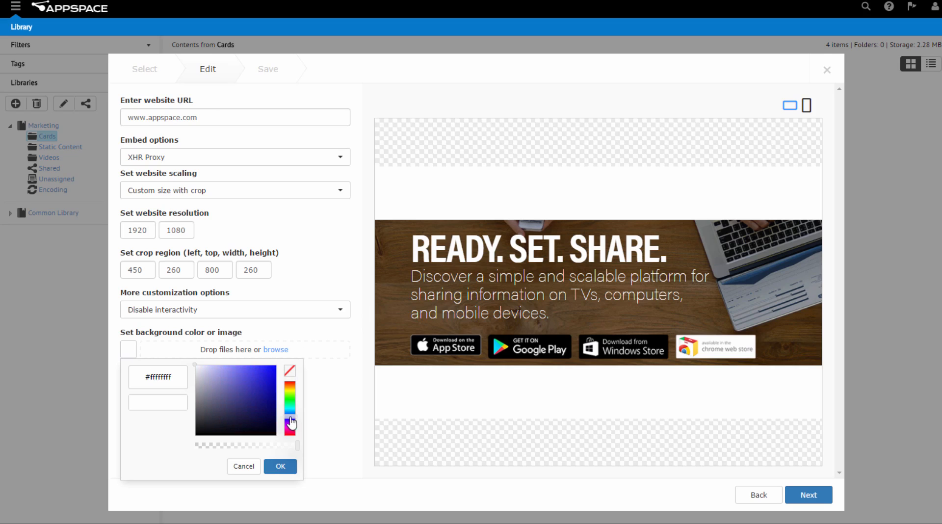
left_click(255, 375)
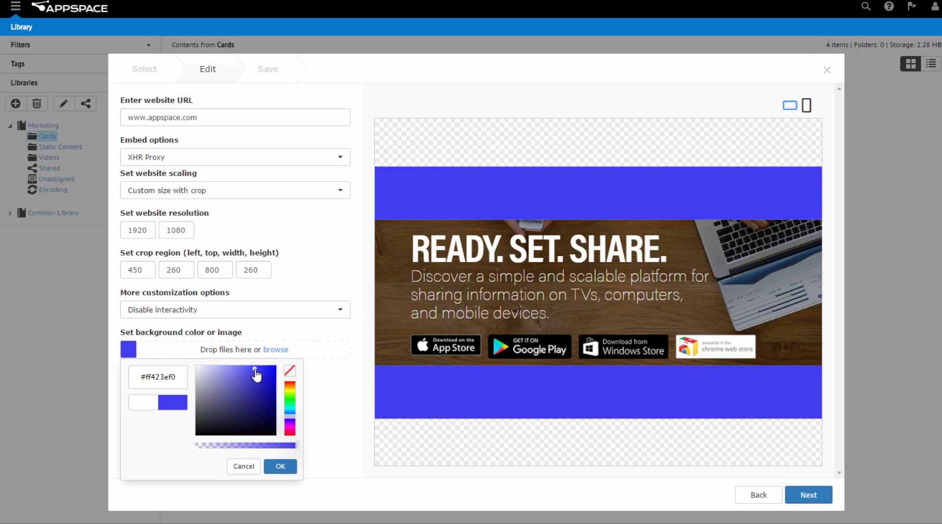
left_click(280, 466)
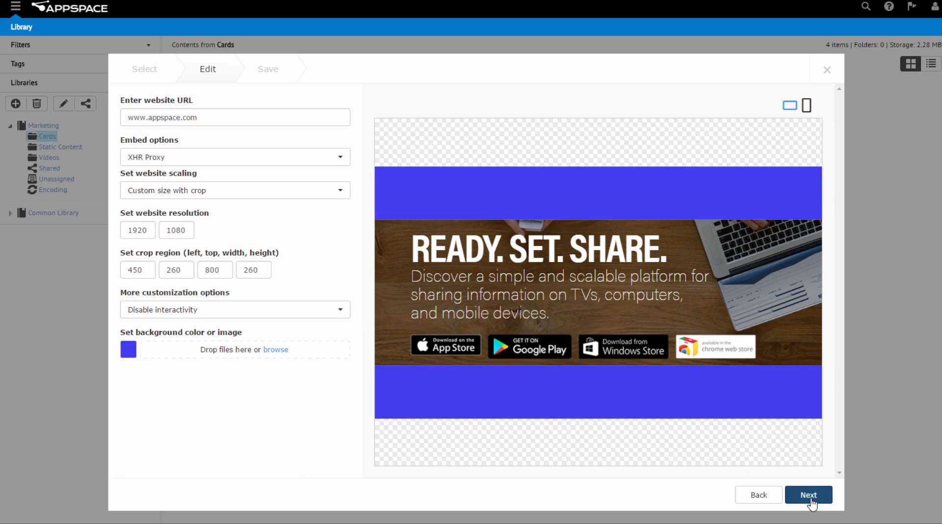
- Upload YT-cover.jpg as the custom thumbnail and save the card to the library
left_click(808, 494)
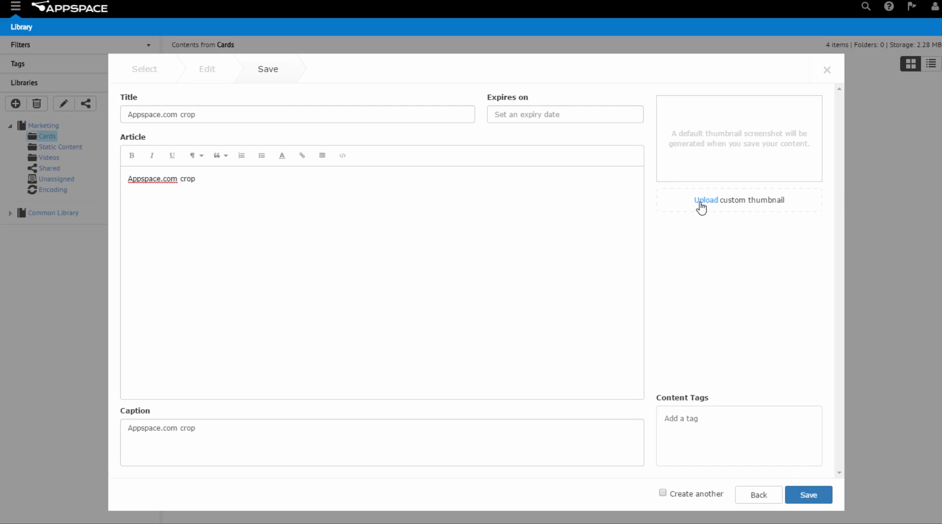
left_click(706, 200)
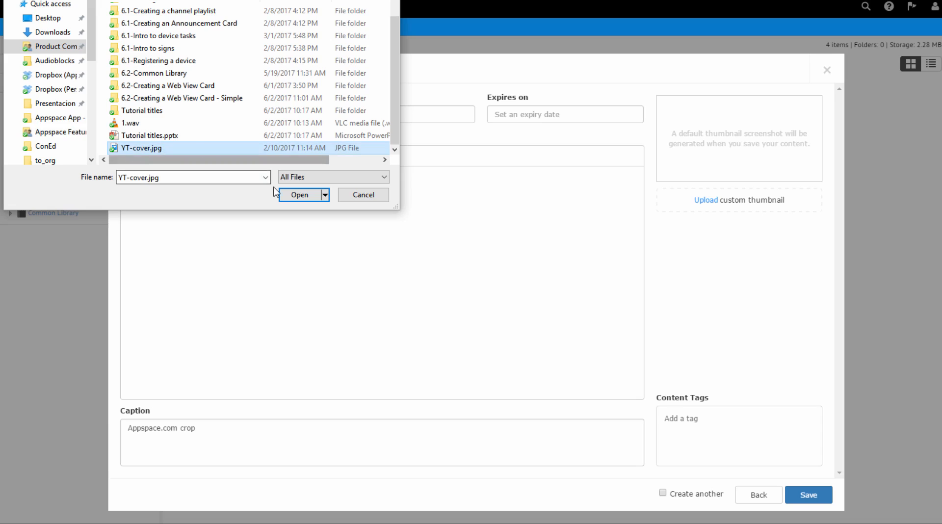
left_click(300, 194)
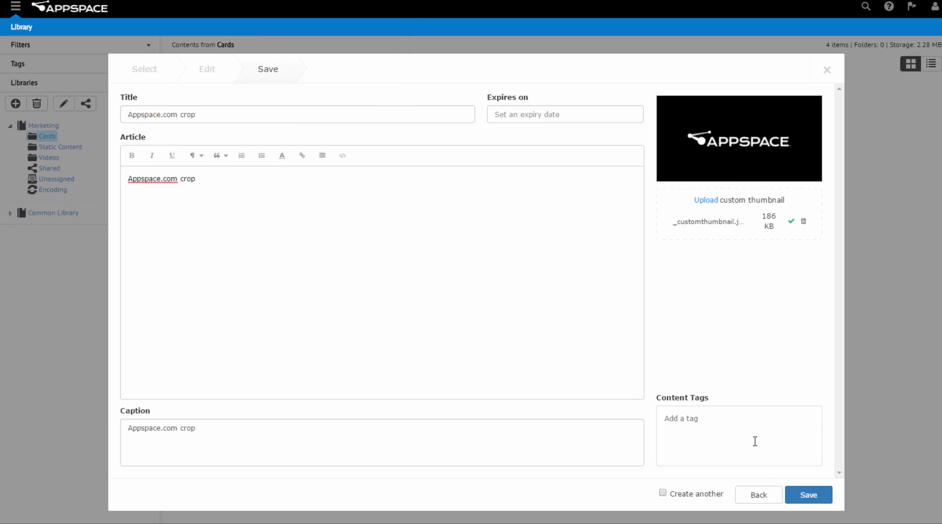
left_click(807, 494)
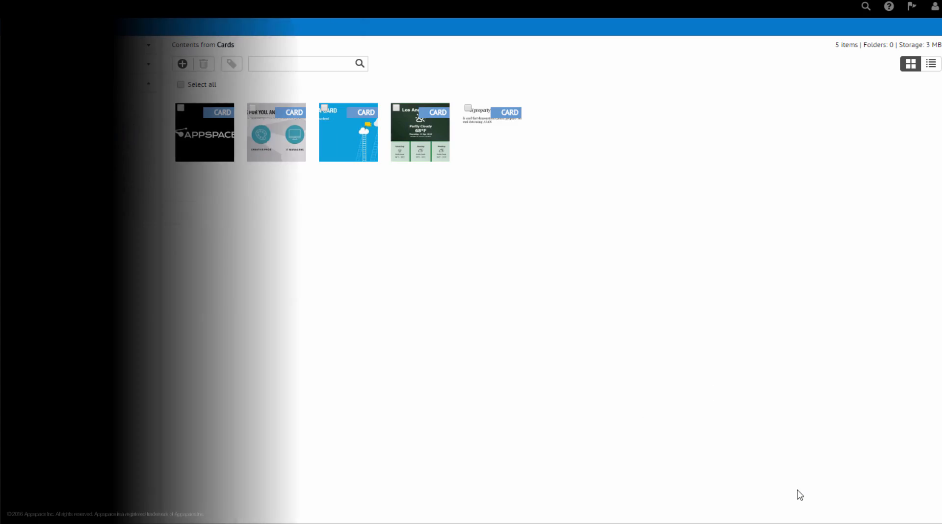